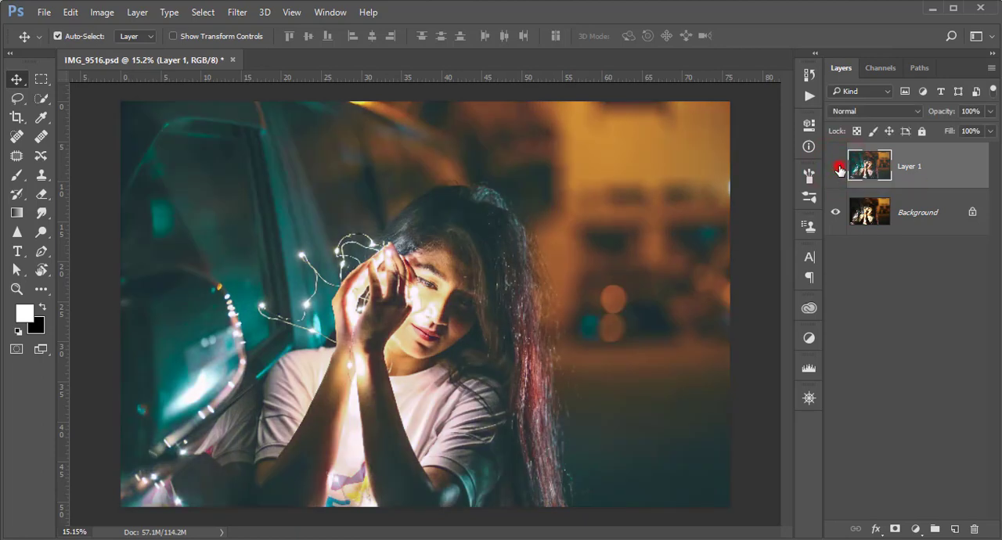
- Hide and re-show Layer 1 to compare the teal-orange grade with the original
click(835, 166)
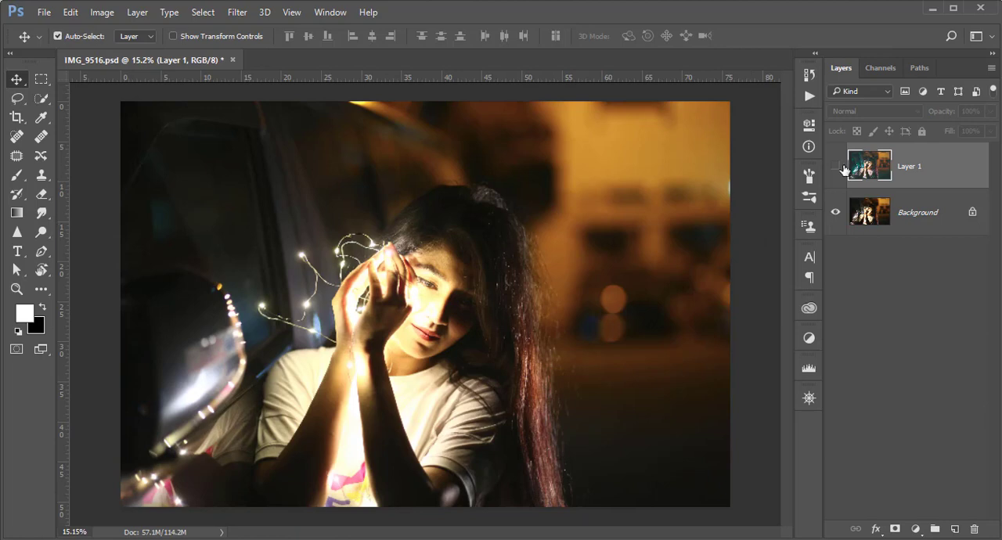
click(835, 165)
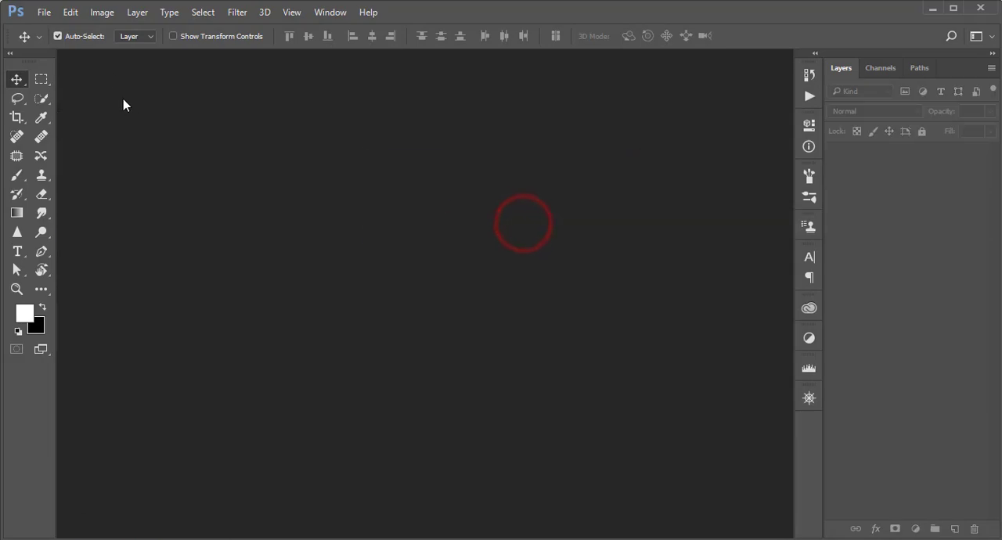
- Open the ungraded photo or.jpg through File > Open
click(59, 36)
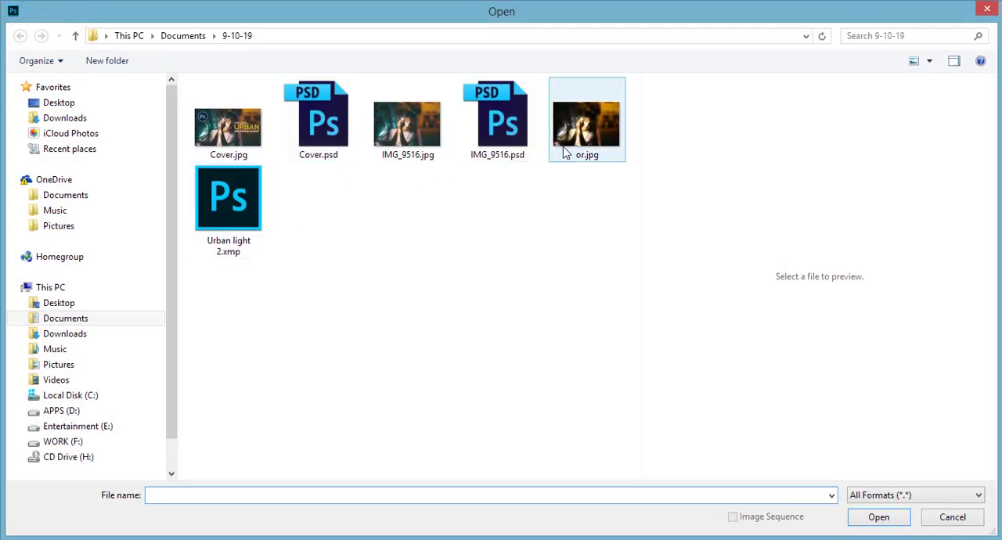
click(878, 517)
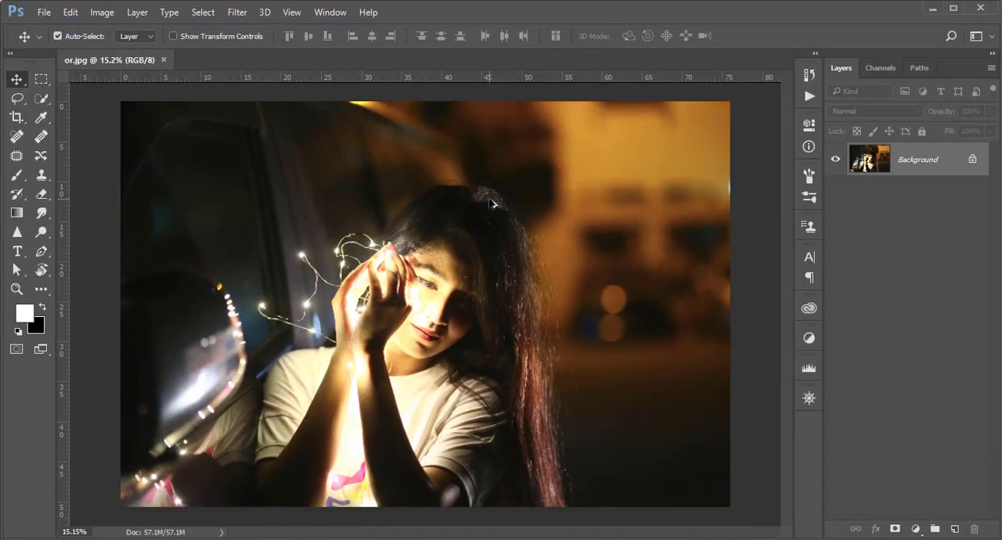
mouse_move(691, 250)
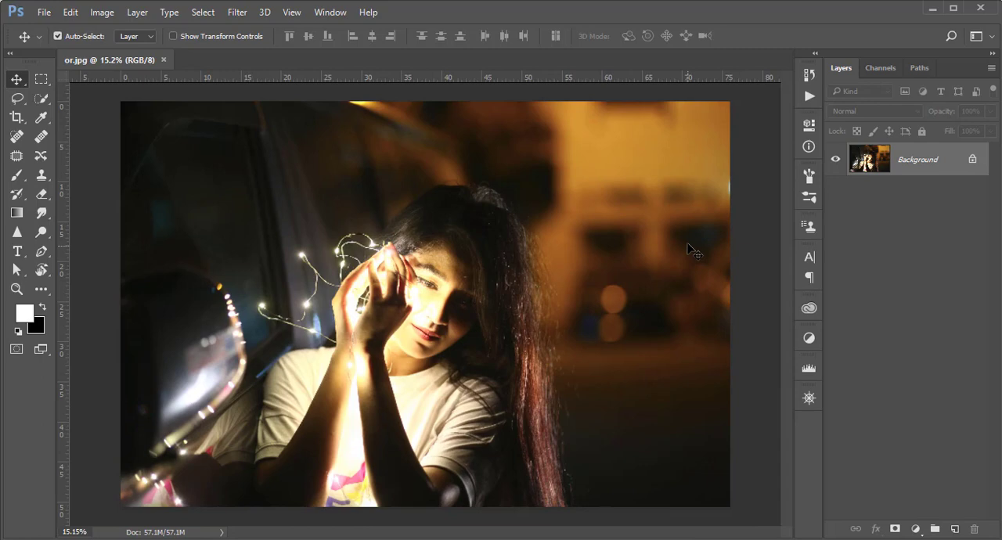
mouse_move(436, 237)
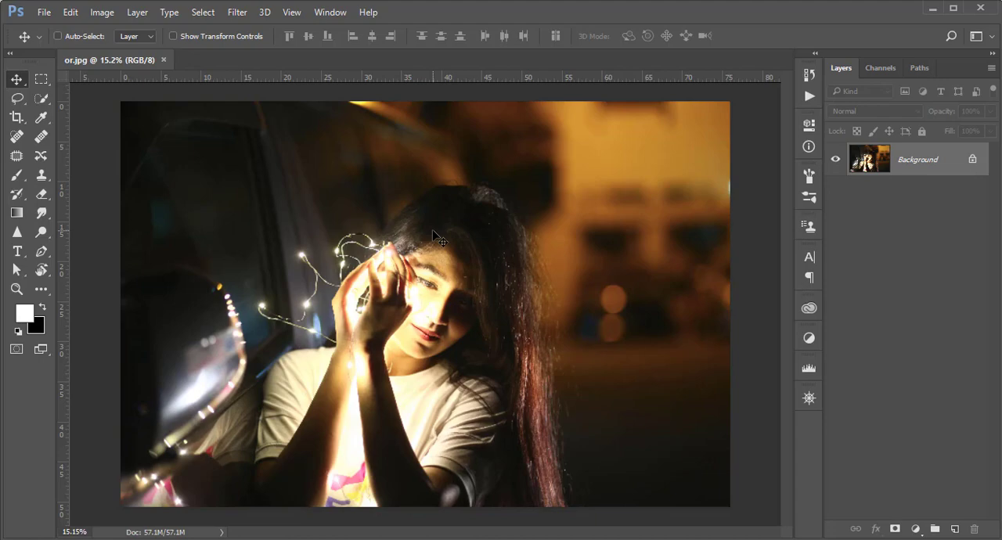
- Duplicate the background layer with Ctrl+J and apply Camera Raw Filter to the copy
key(ctrl+j)
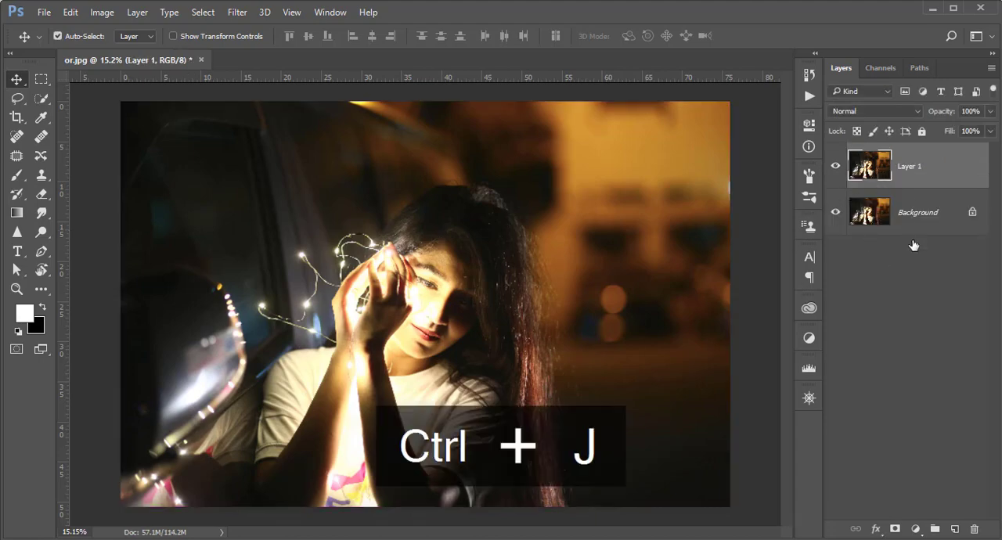
click(238, 11)
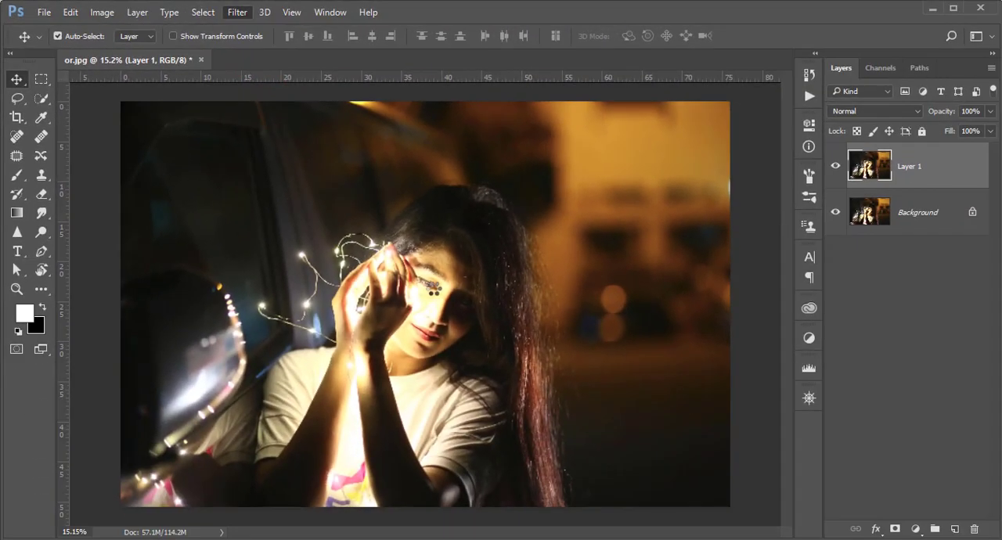
click(237, 12)
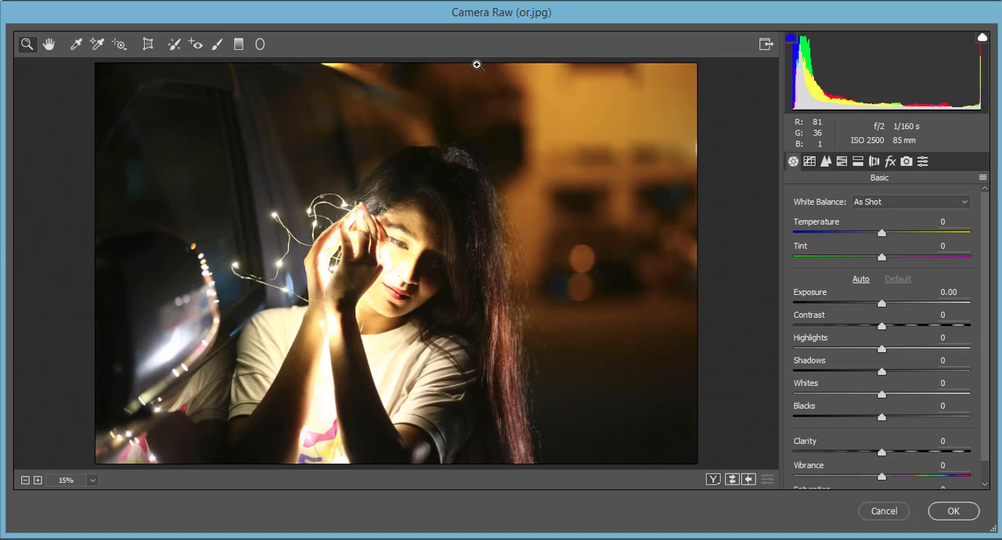
mouse_move(676, 268)
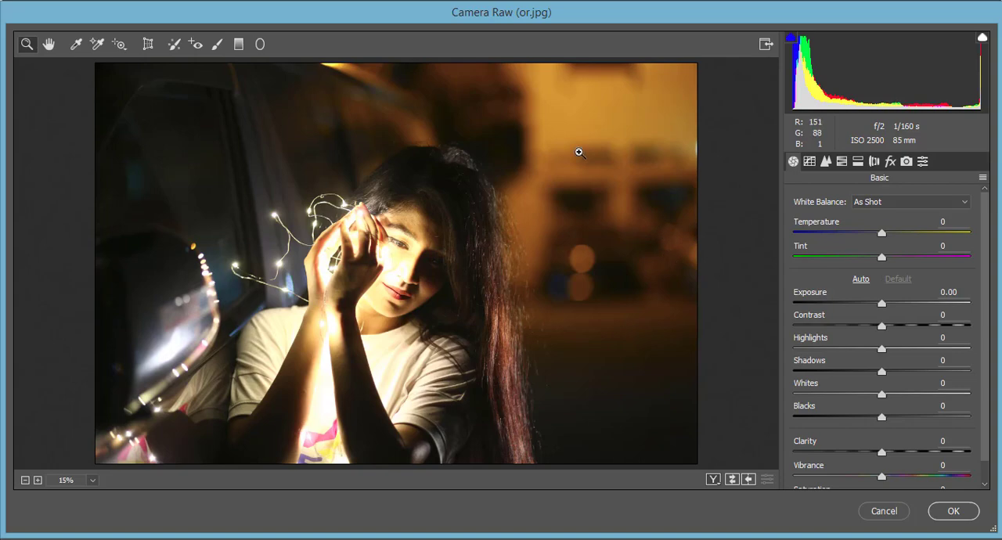
mouse_move(587, 251)
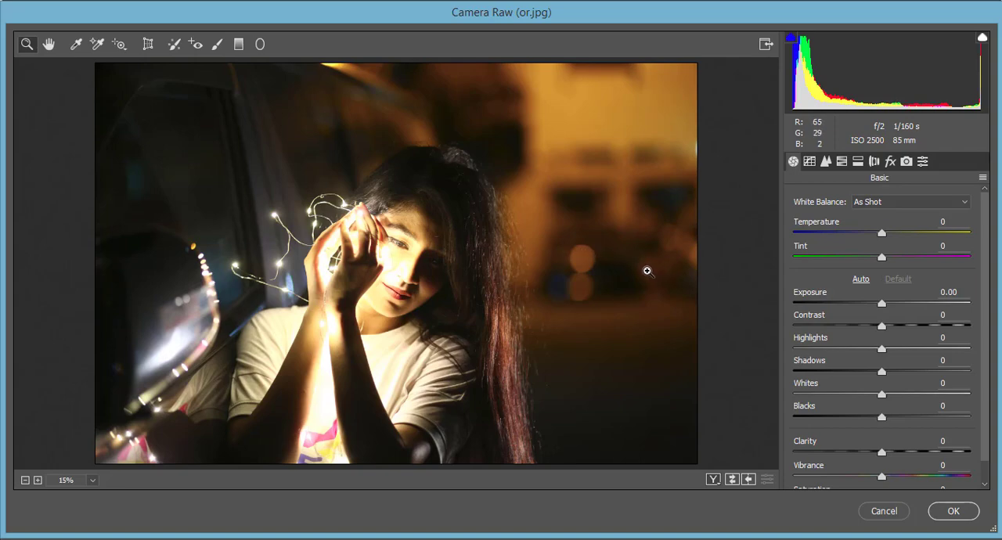
mouse_move(989, 186)
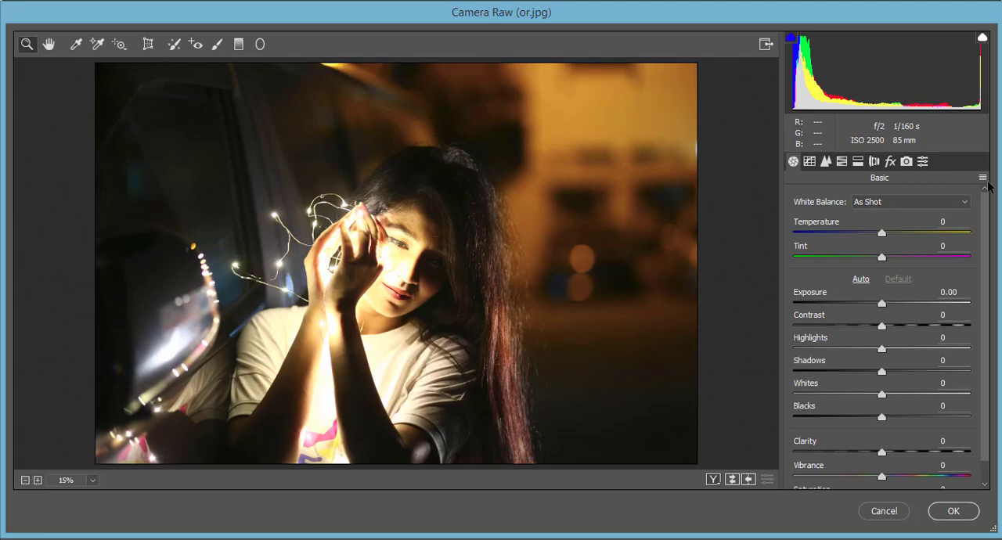
- Load the saved teal-orange preset in Camera Raw and set Blacks to −33
click(982, 178)
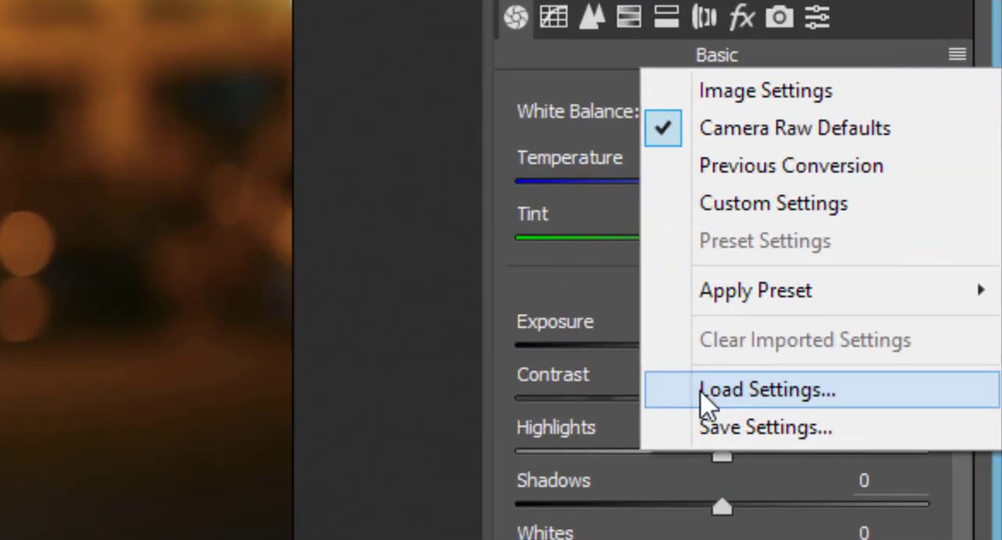
click(767, 390)
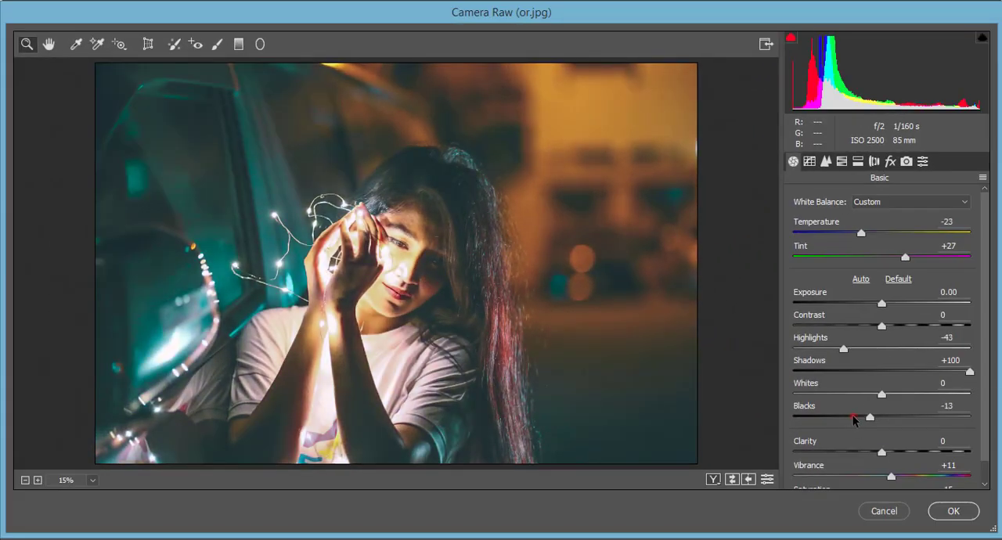
drag(869, 417, 853, 417)
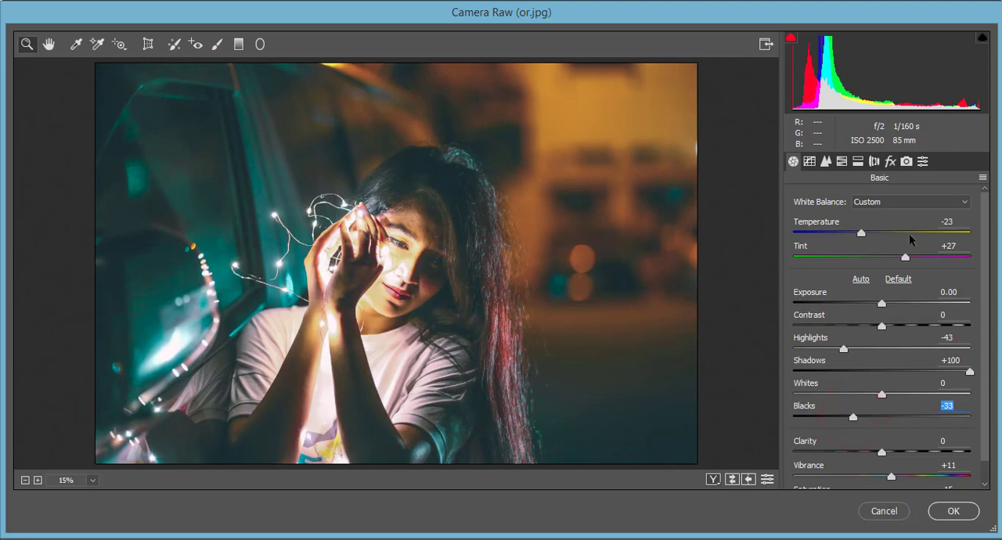
click(947, 221)
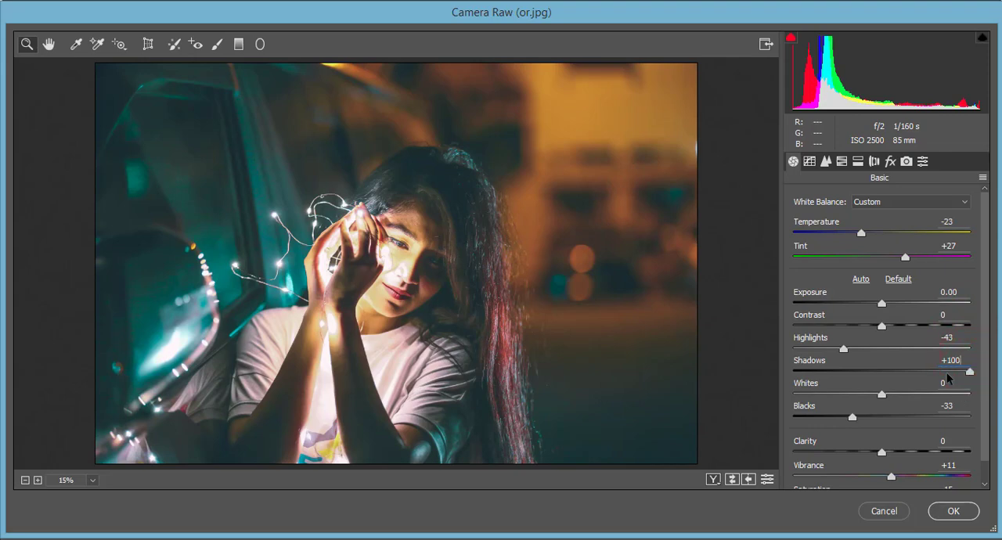
- Ease Shadows to +76 and undo a trial Vibrance reduction, keeping it at +11
drag(970, 370, 935, 370)
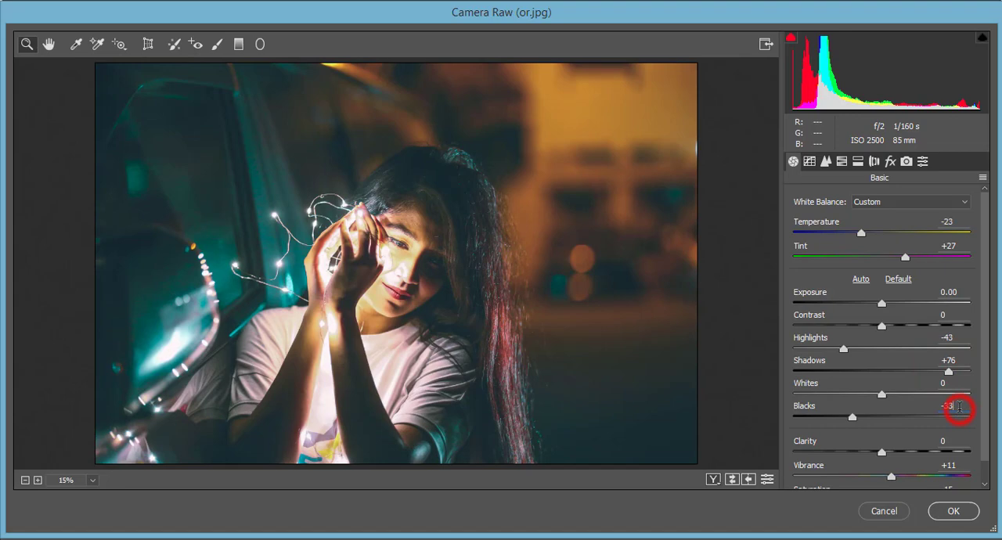
scroll(down, 3)
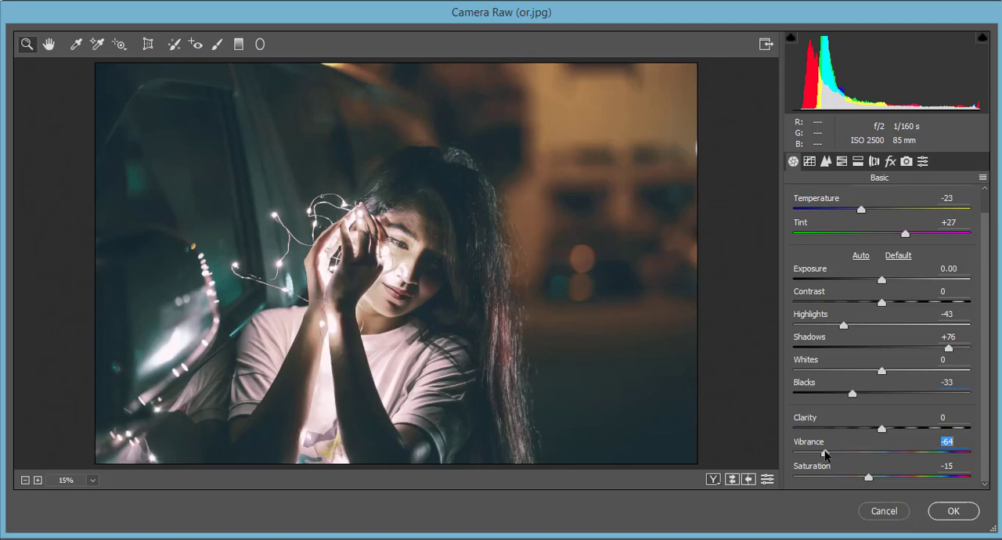
key(ctrl+z)
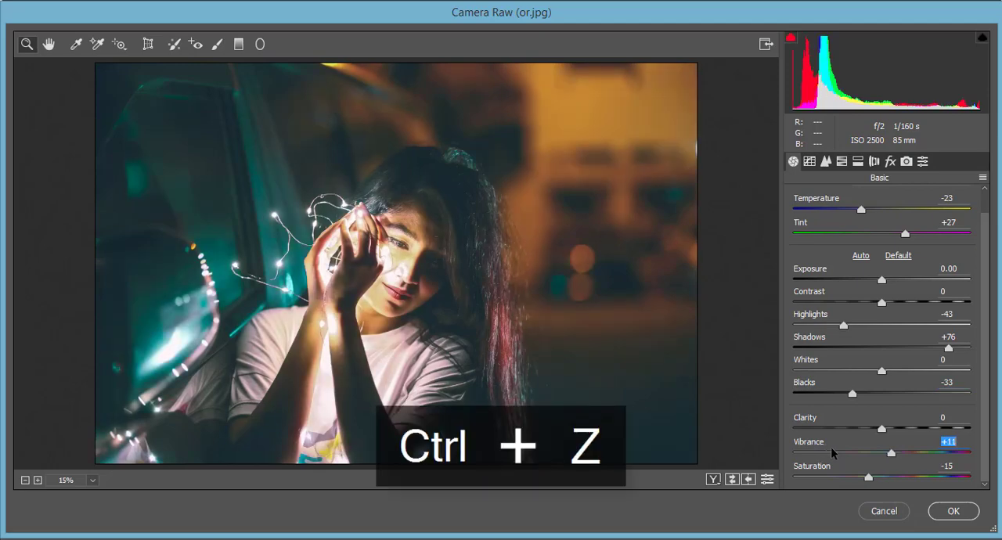
mouse_move(862, 283)
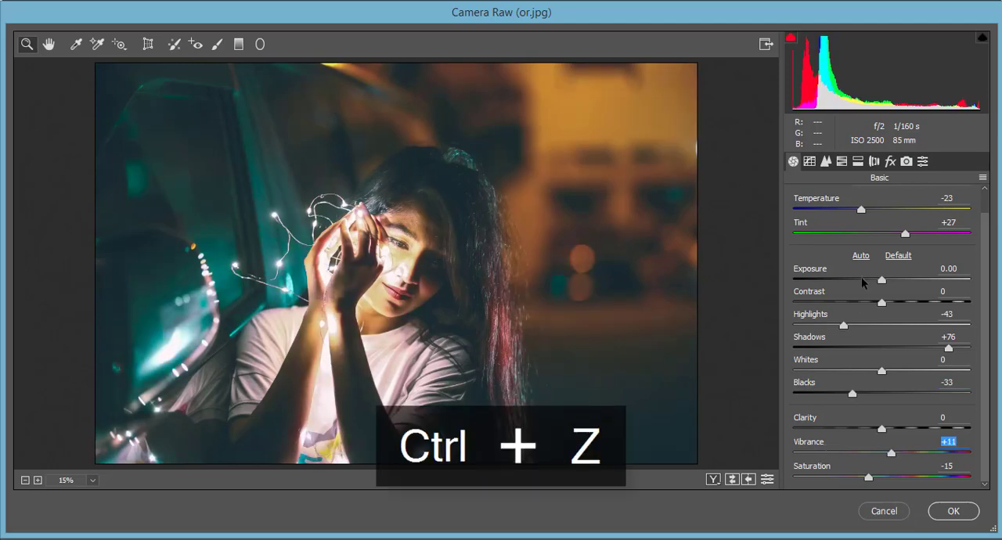
click(792, 162)
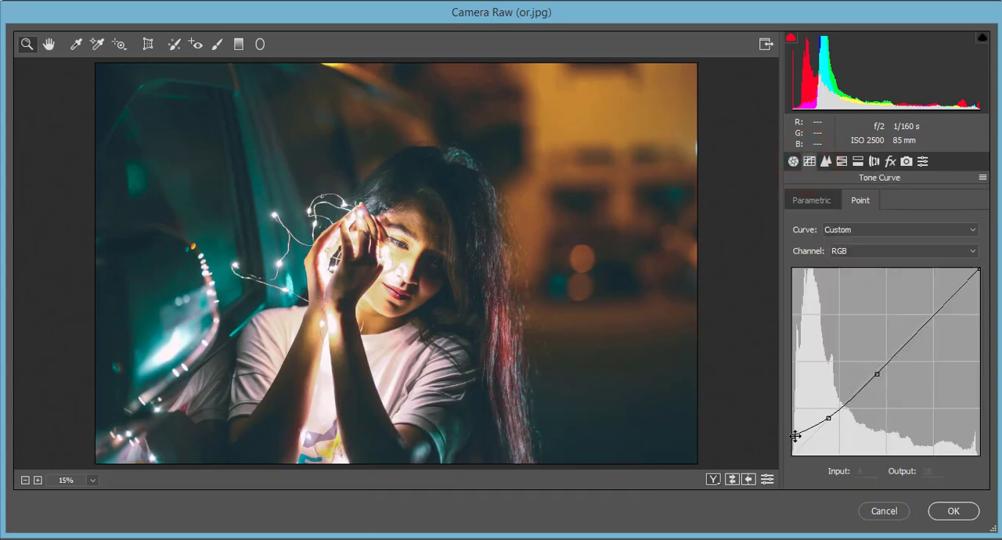
- Undo the last curve change and browse the Green and Blue tone curve channels
key(ctrl+z)
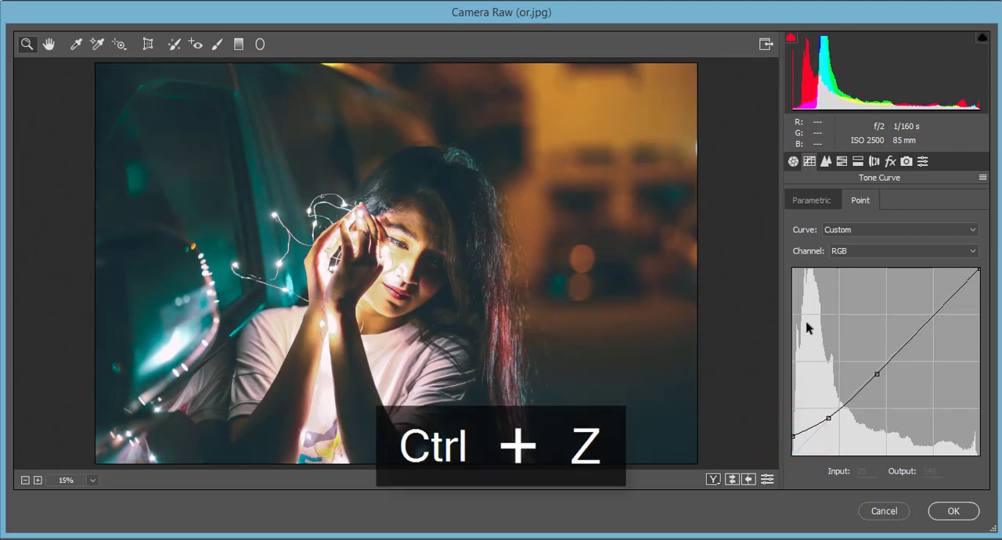
click(900, 250)
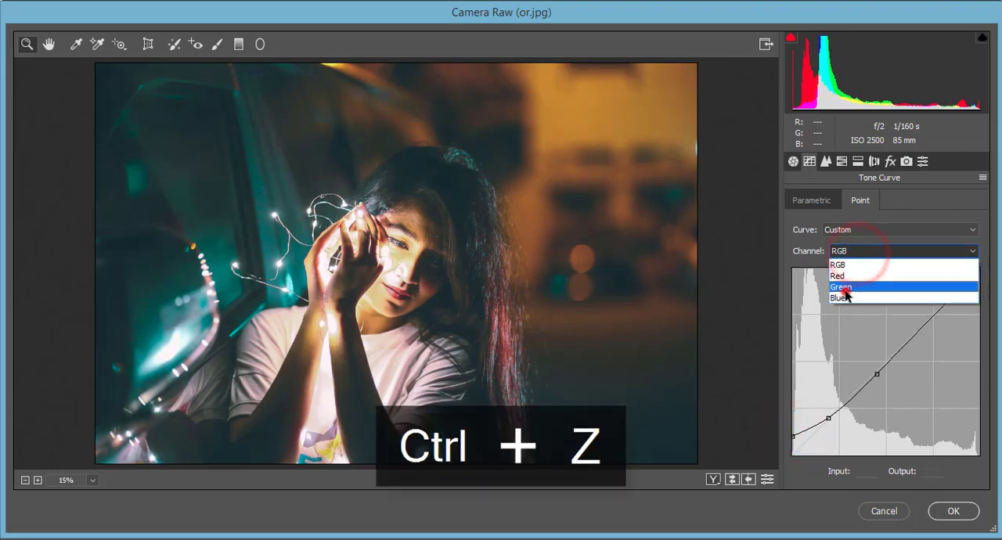
click(840, 286)
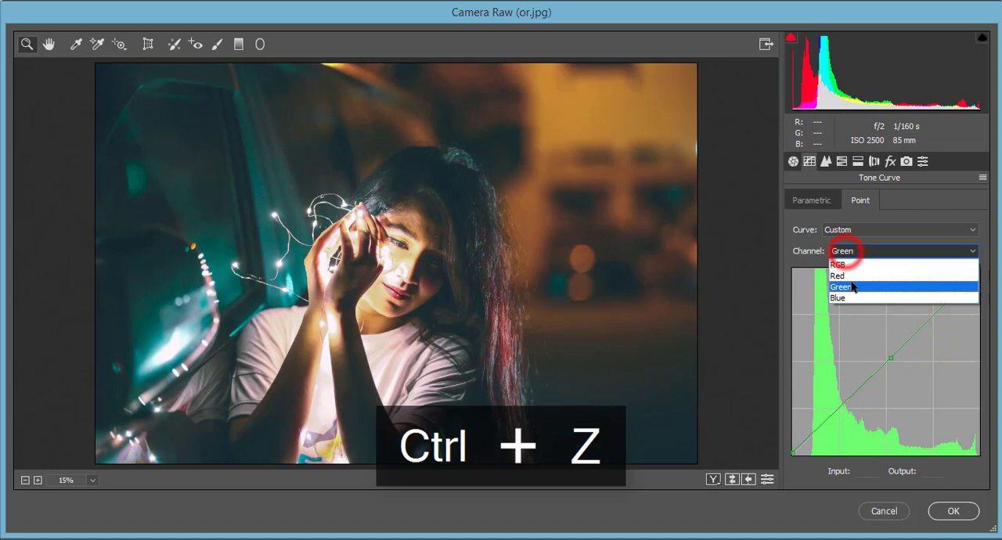
click(837, 273)
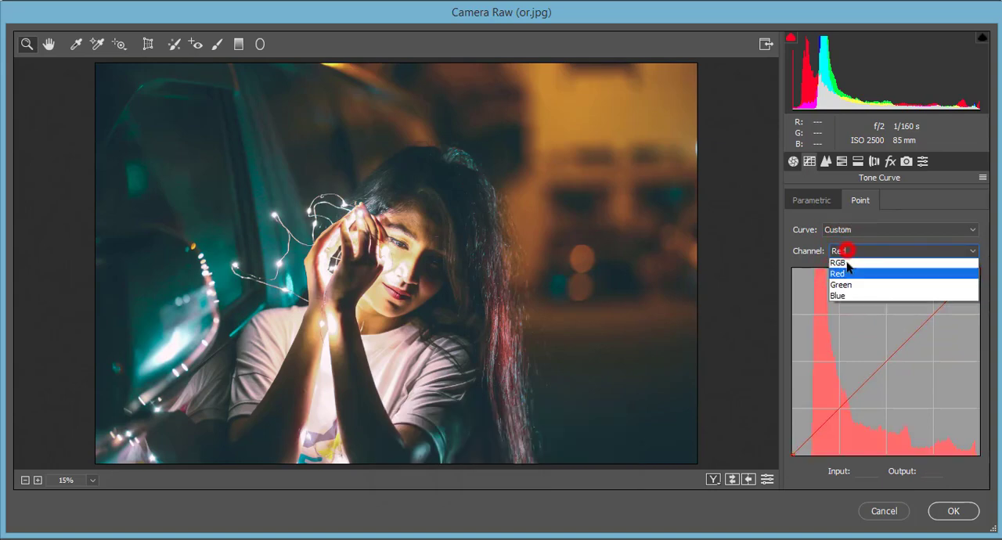
click(840, 284)
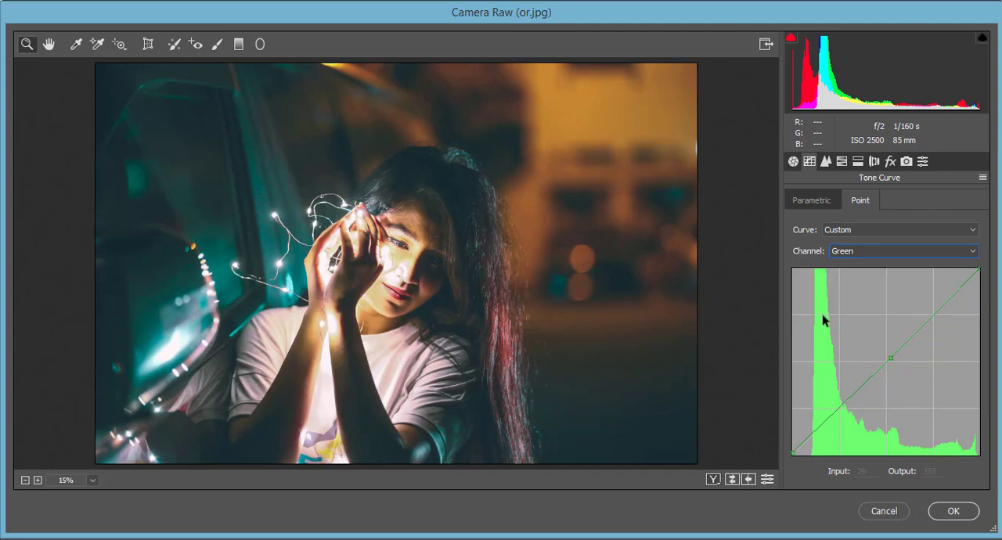
click(902, 251)
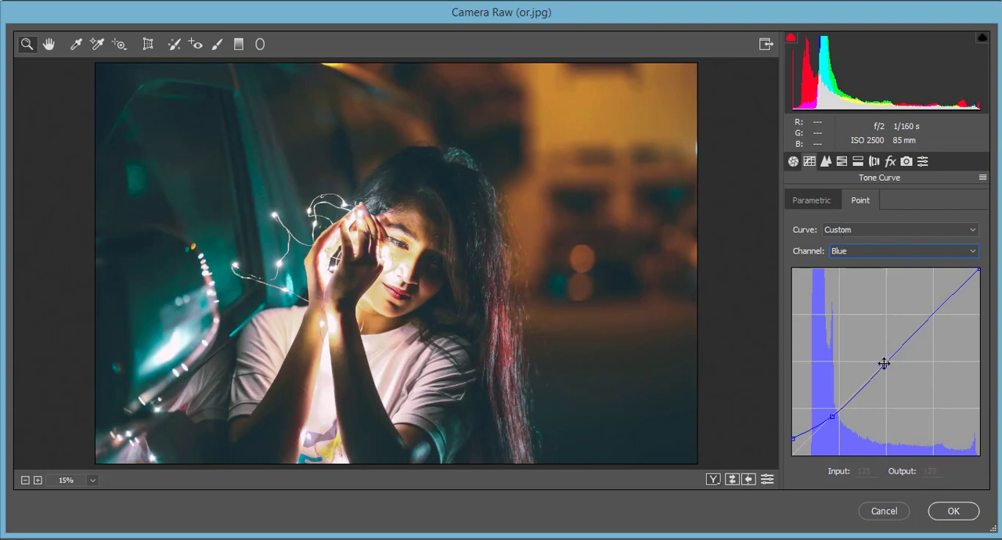
- Try darkening the blue curve midtones, undo it, and raise the blue midpoint instead
drag(884, 364, 888, 389)
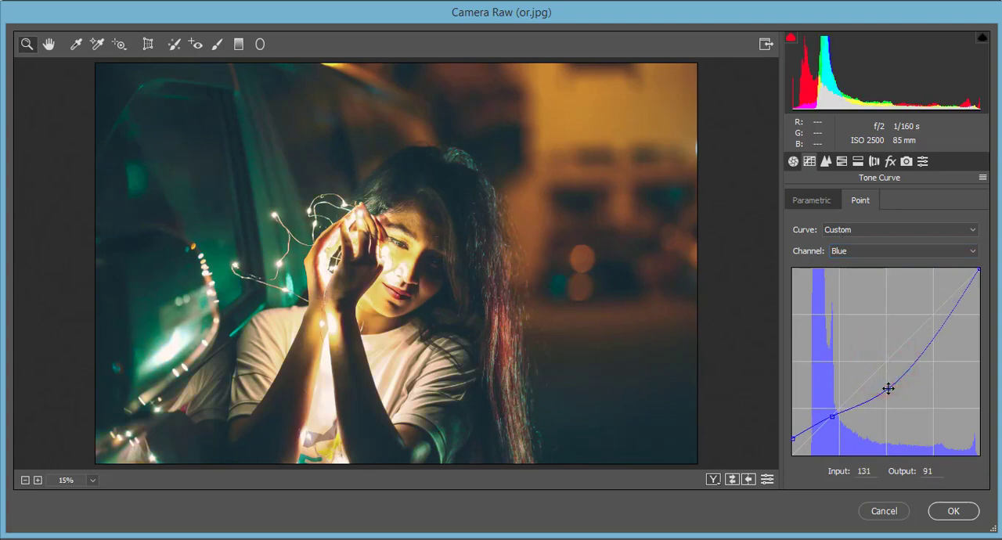
key(ctrl+z)
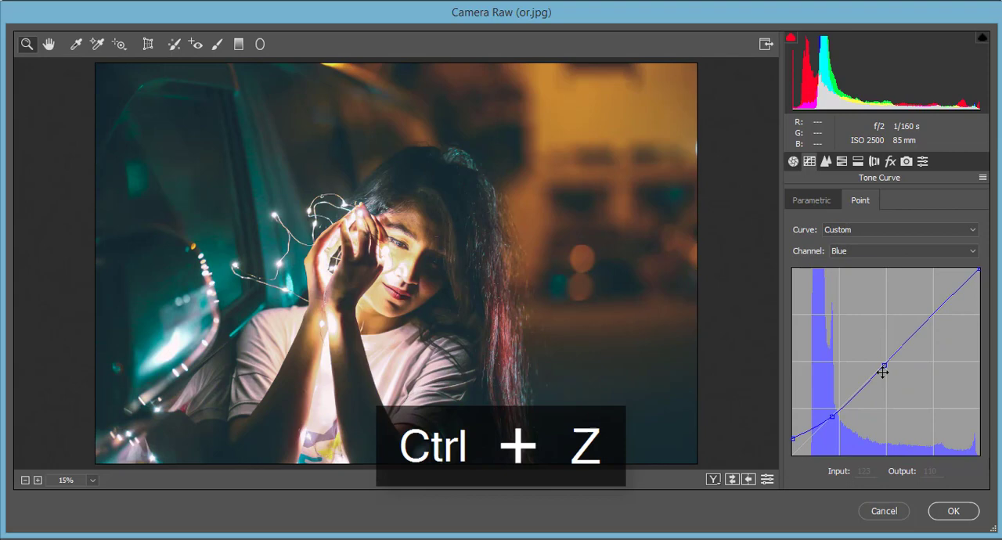
drag(883, 371, 876, 332)
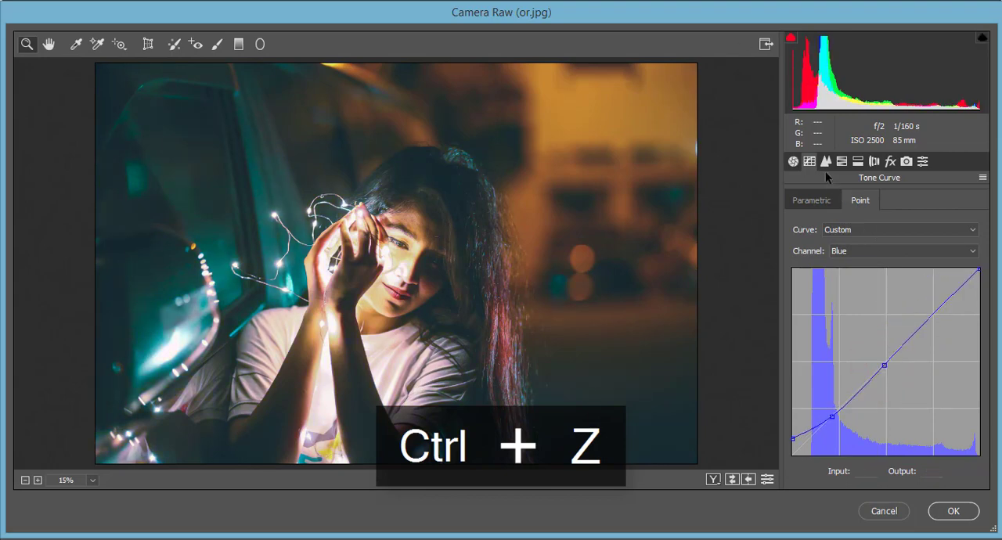
click(826, 161)
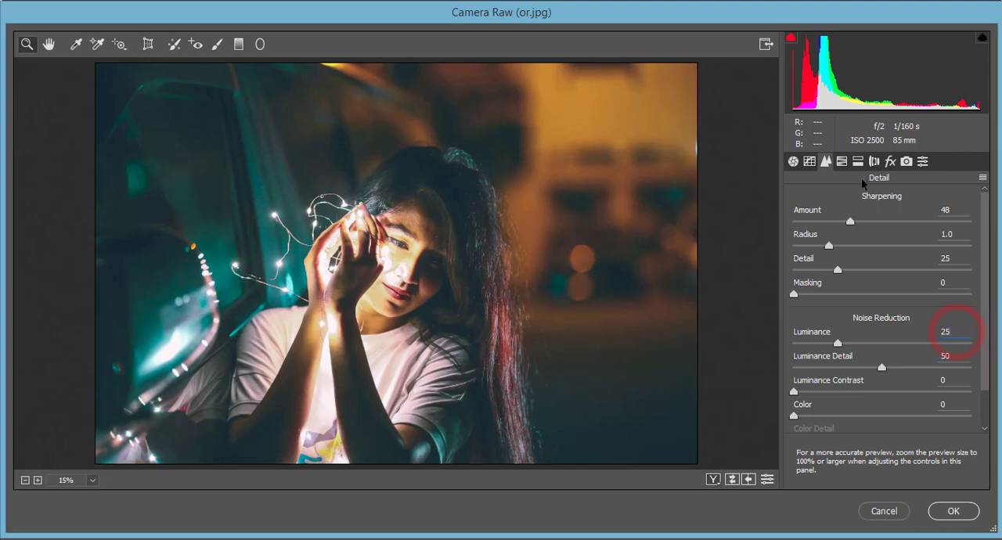
- Review the HSL hue values and select the Blues hue of −82 for editing
click(842, 161)
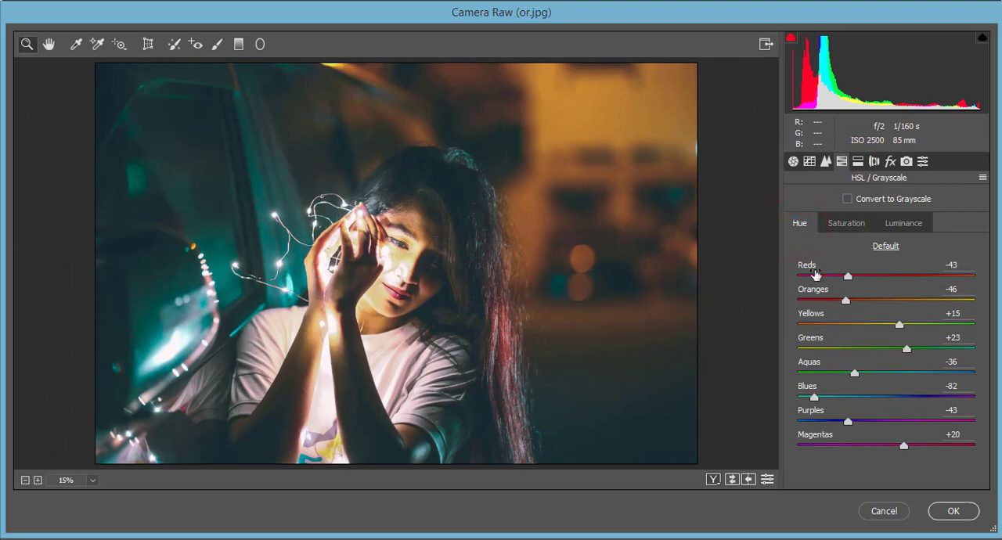
mouse_move(800, 292)
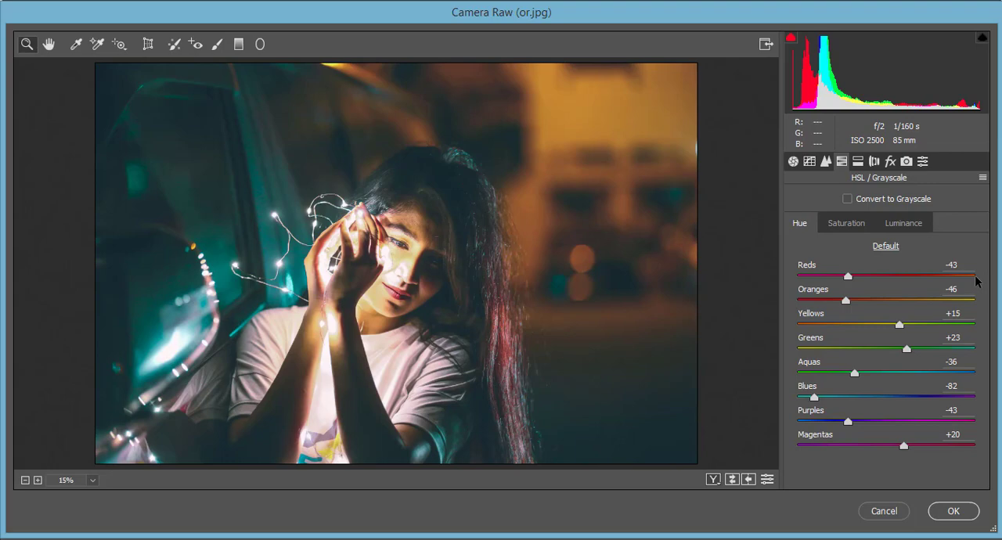
double_click(952, 265)
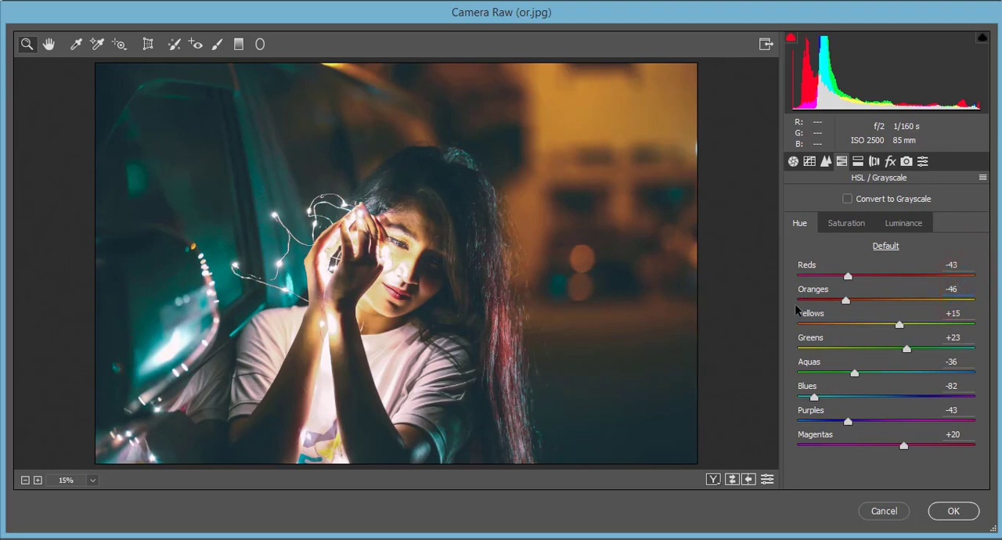
mouse_move(974, 306)
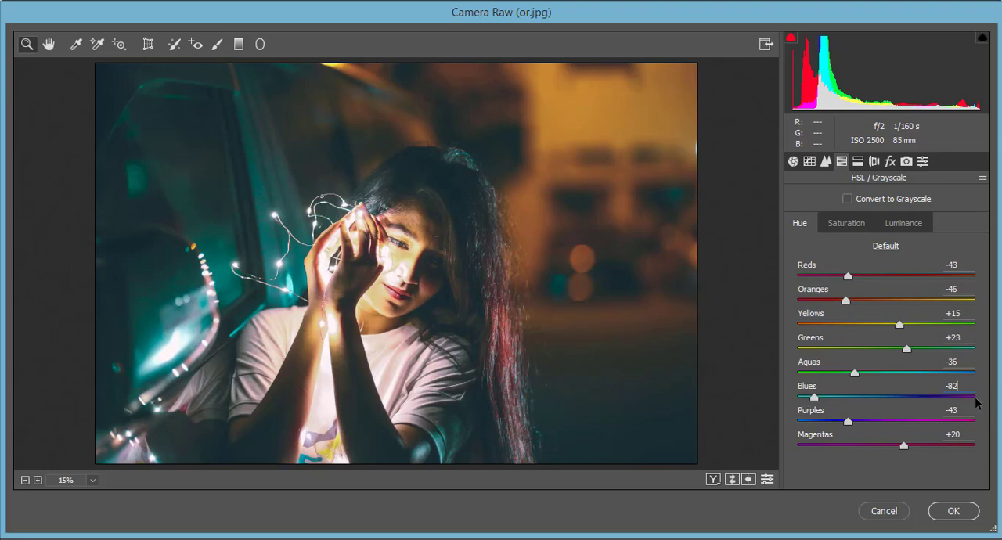
click(952, 385)
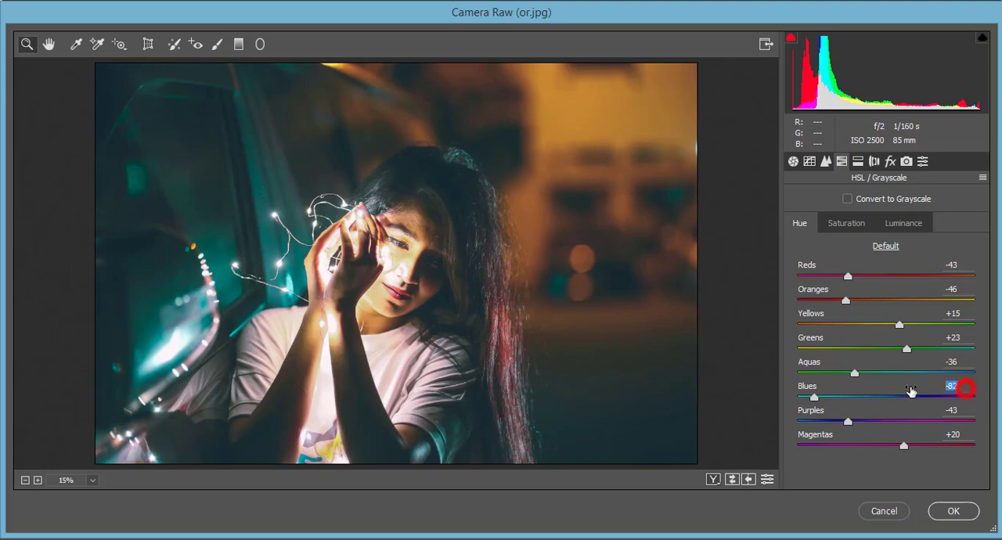
mouse_move(974, 415)
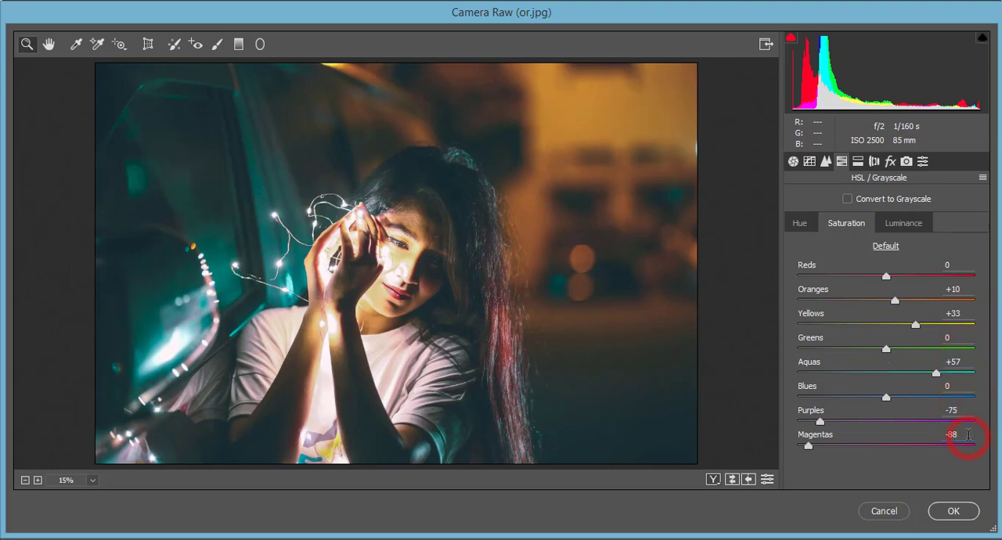
- Check HSL Luminance, then view split toning: shadows hue 191, saturation 10, highlights 17
click(902, 222)
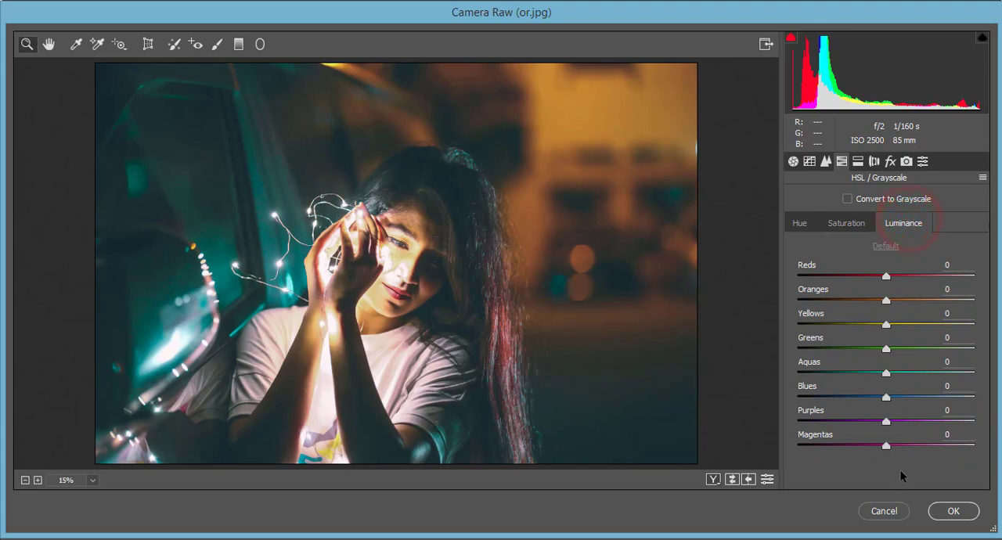
click(858, 161)
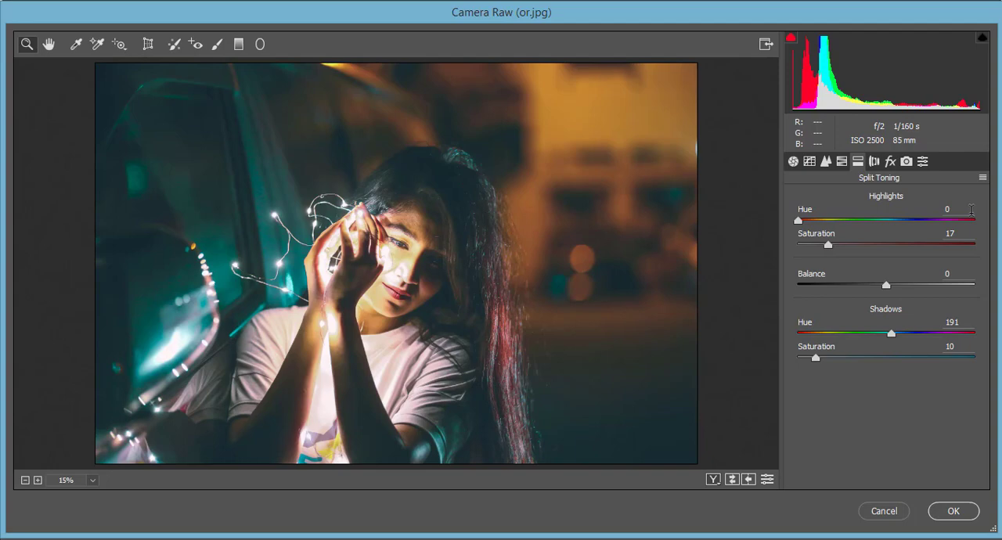
- Inspect the split toning Highlights and Shadows value fields, leaving them unchanged
double_click(949, 234)
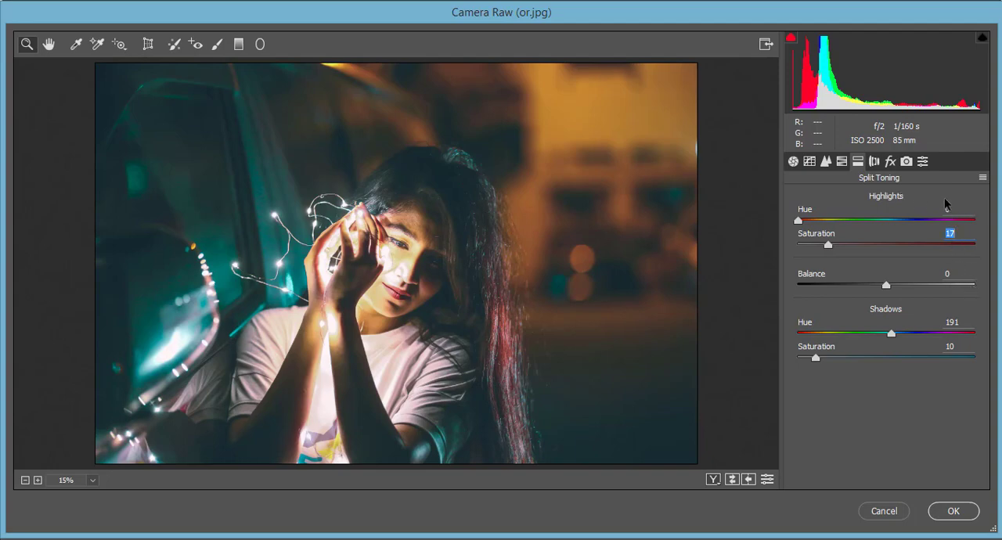
click(949, 234)
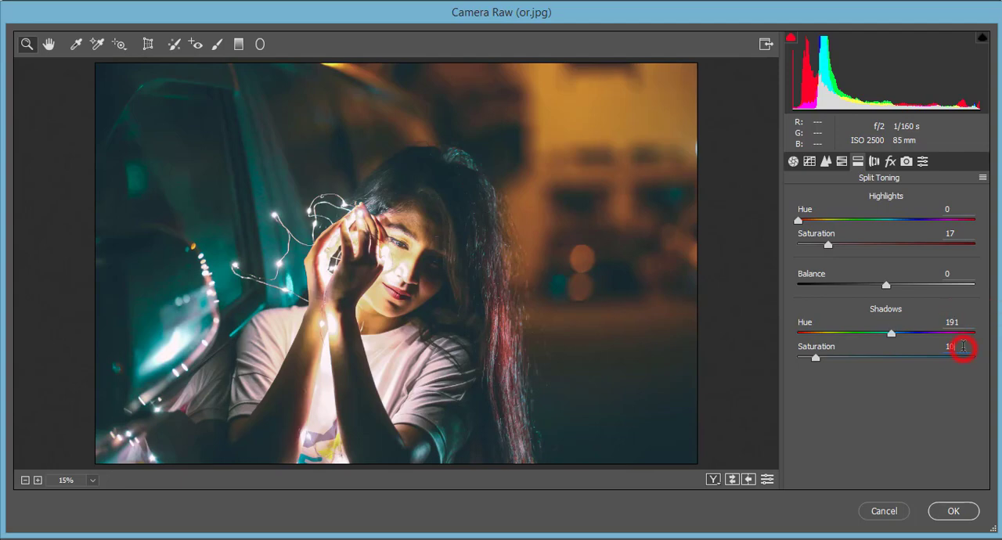
click(873, 161)
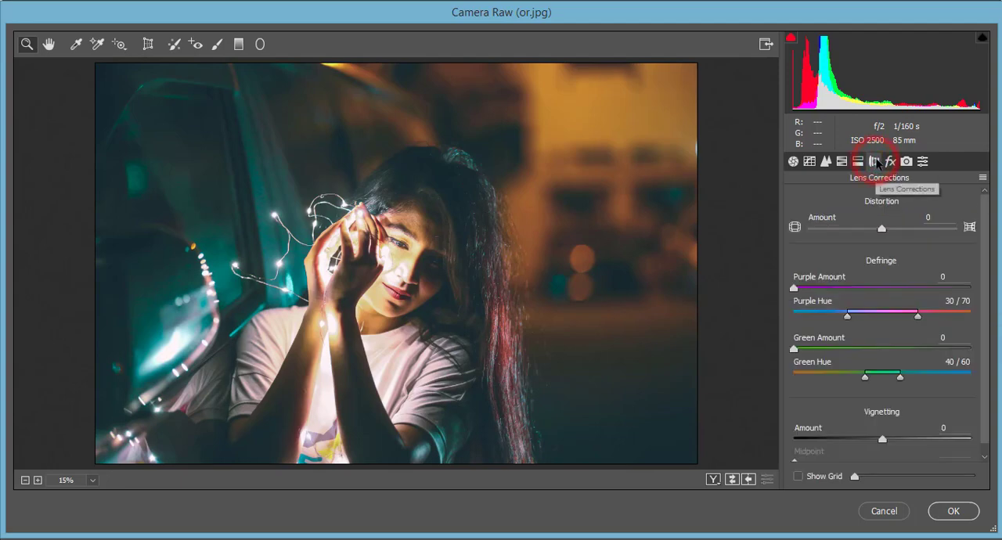
- Try strong negative and positive Dehaze values, then return Dehaze to near zero
click(889, 161)
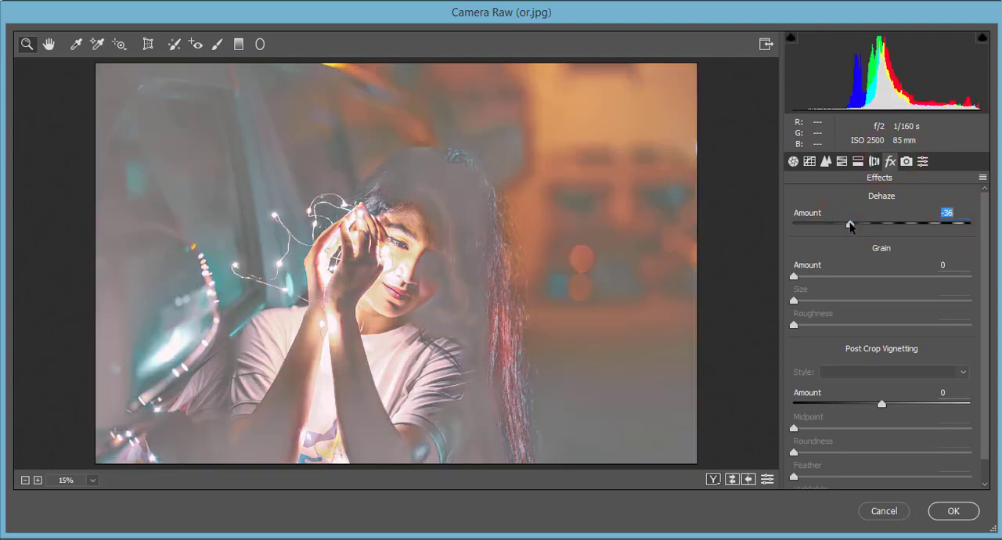
key(ctrl+z)
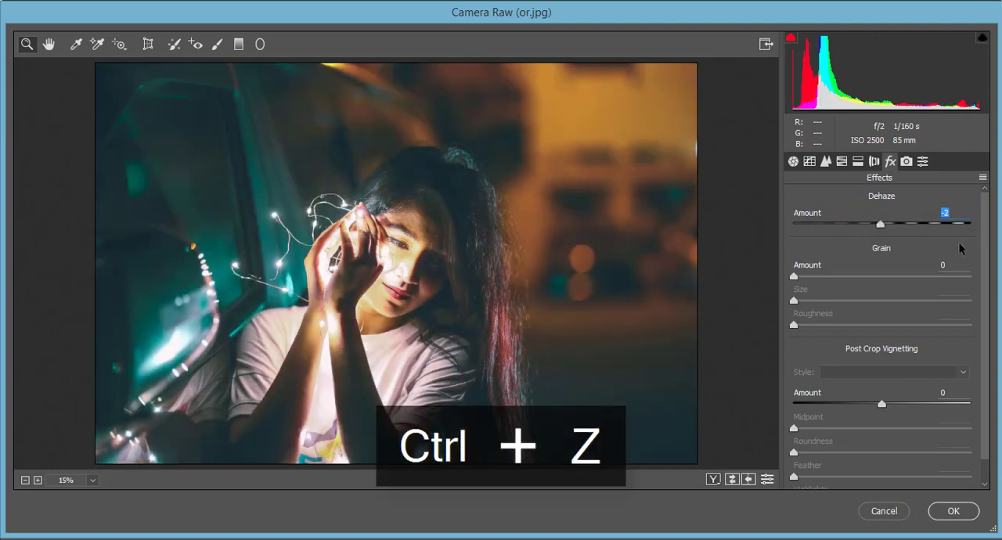
drag(879, 224, 916, 224)
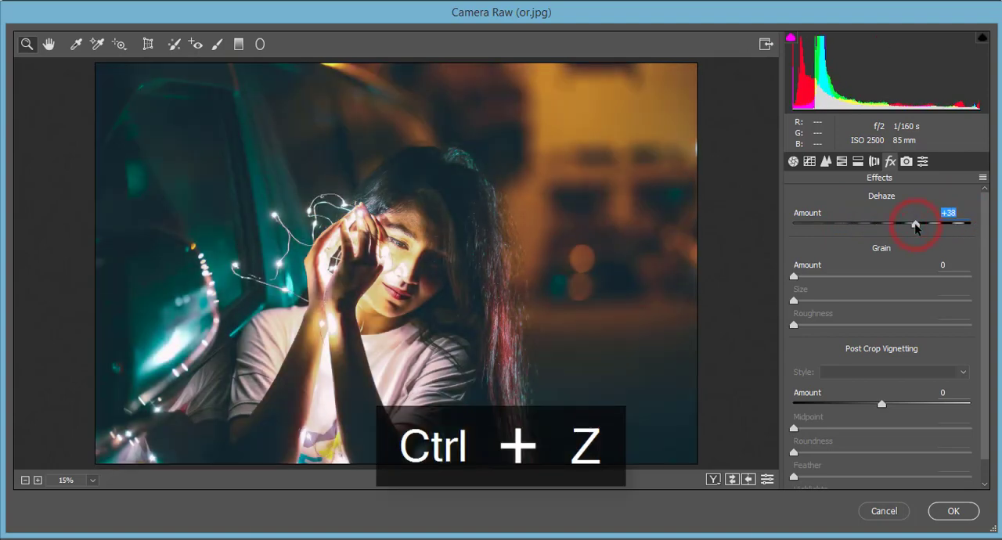
drag(916, 223, 879, 224)
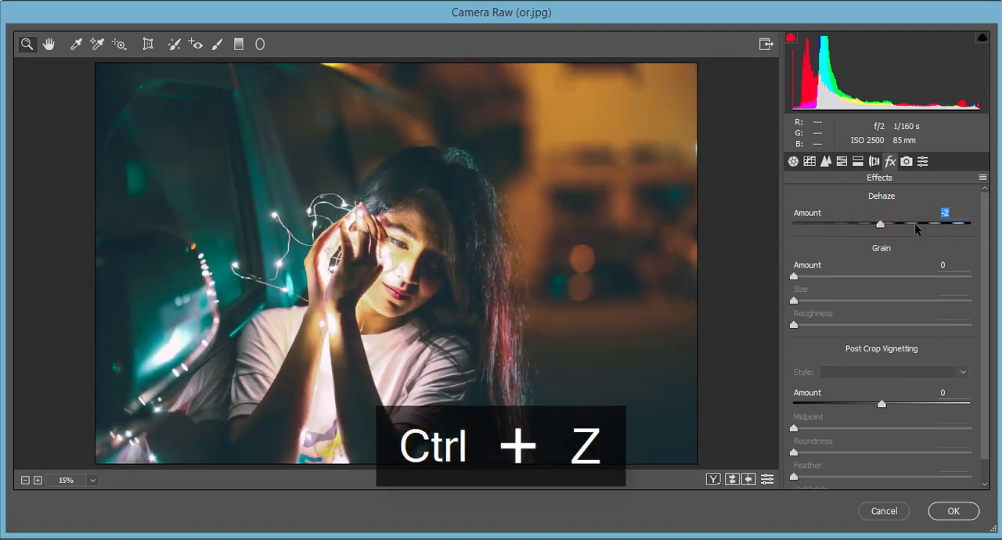
click(906, 161)
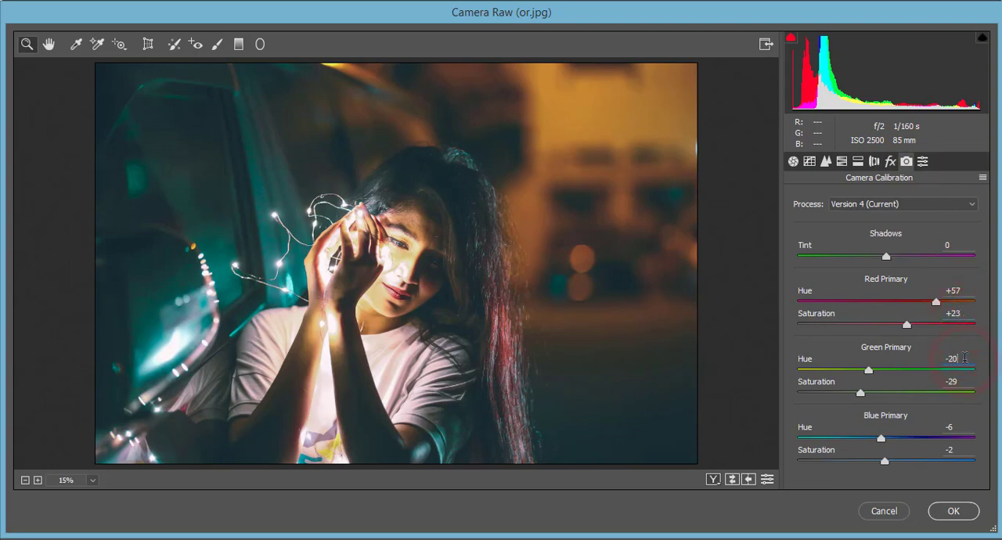
- Adjust the Camera Calibration green primary hue and blue primary saturation (blue hue −6, saturation −2)
click(952, 381)
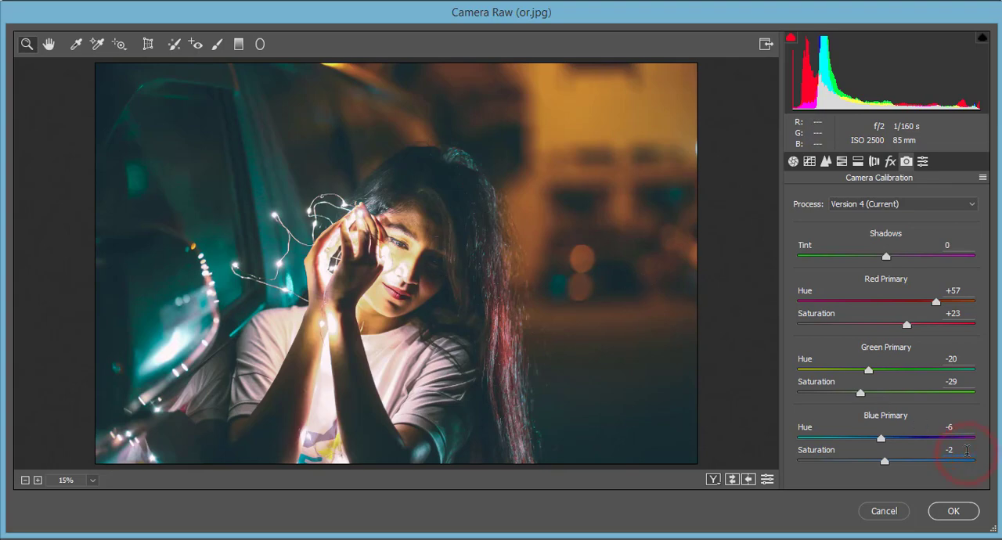
click(953, 510)
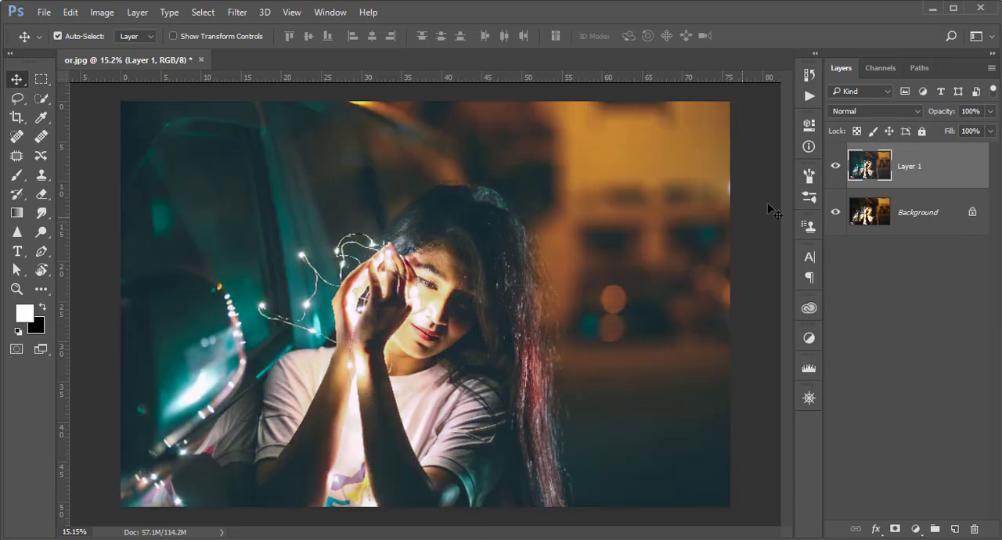
click(835, 166)
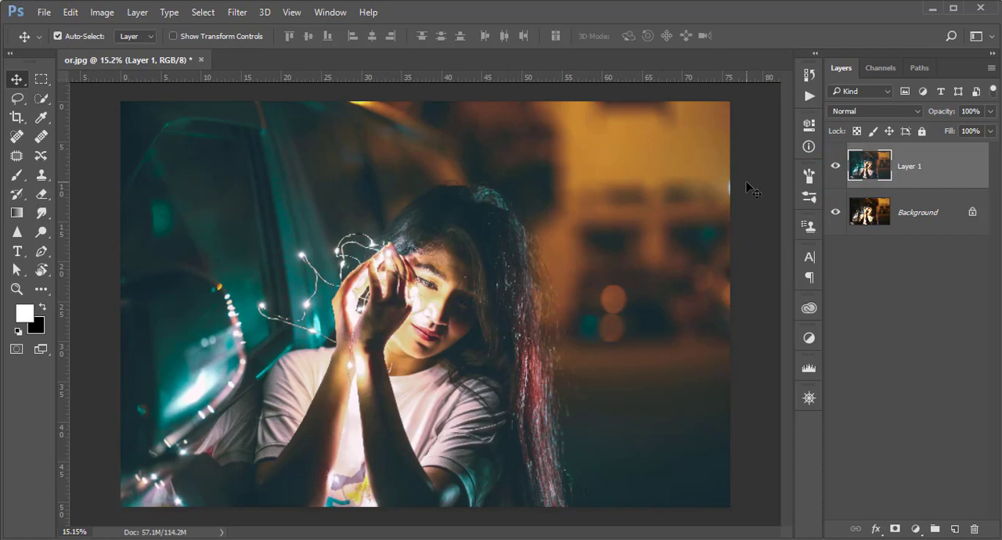
mouse_move(771, 185)
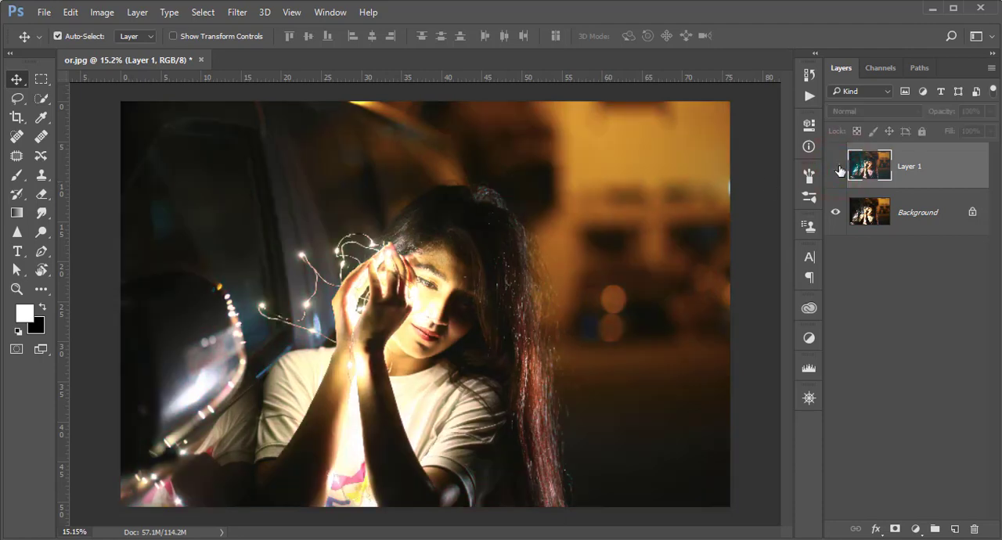
click(835, 171)
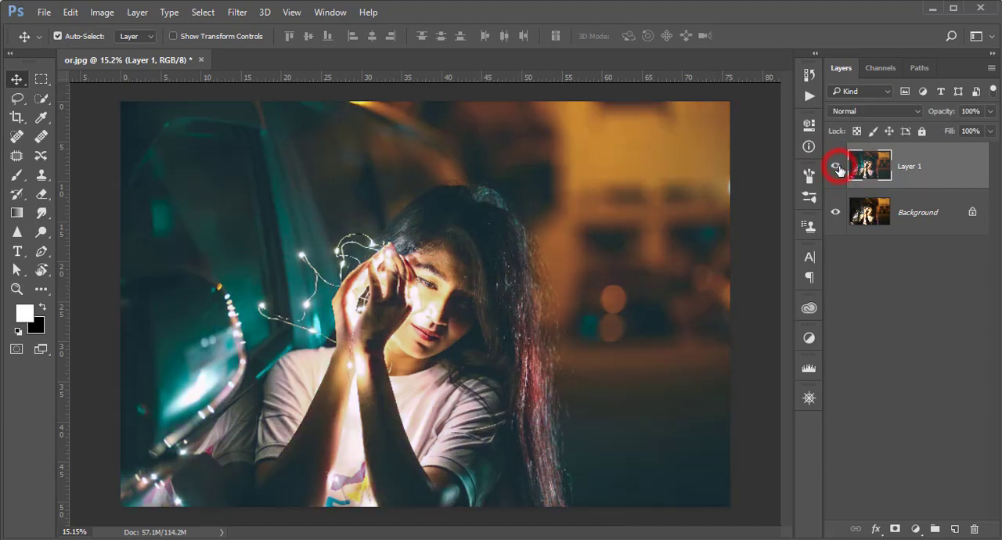